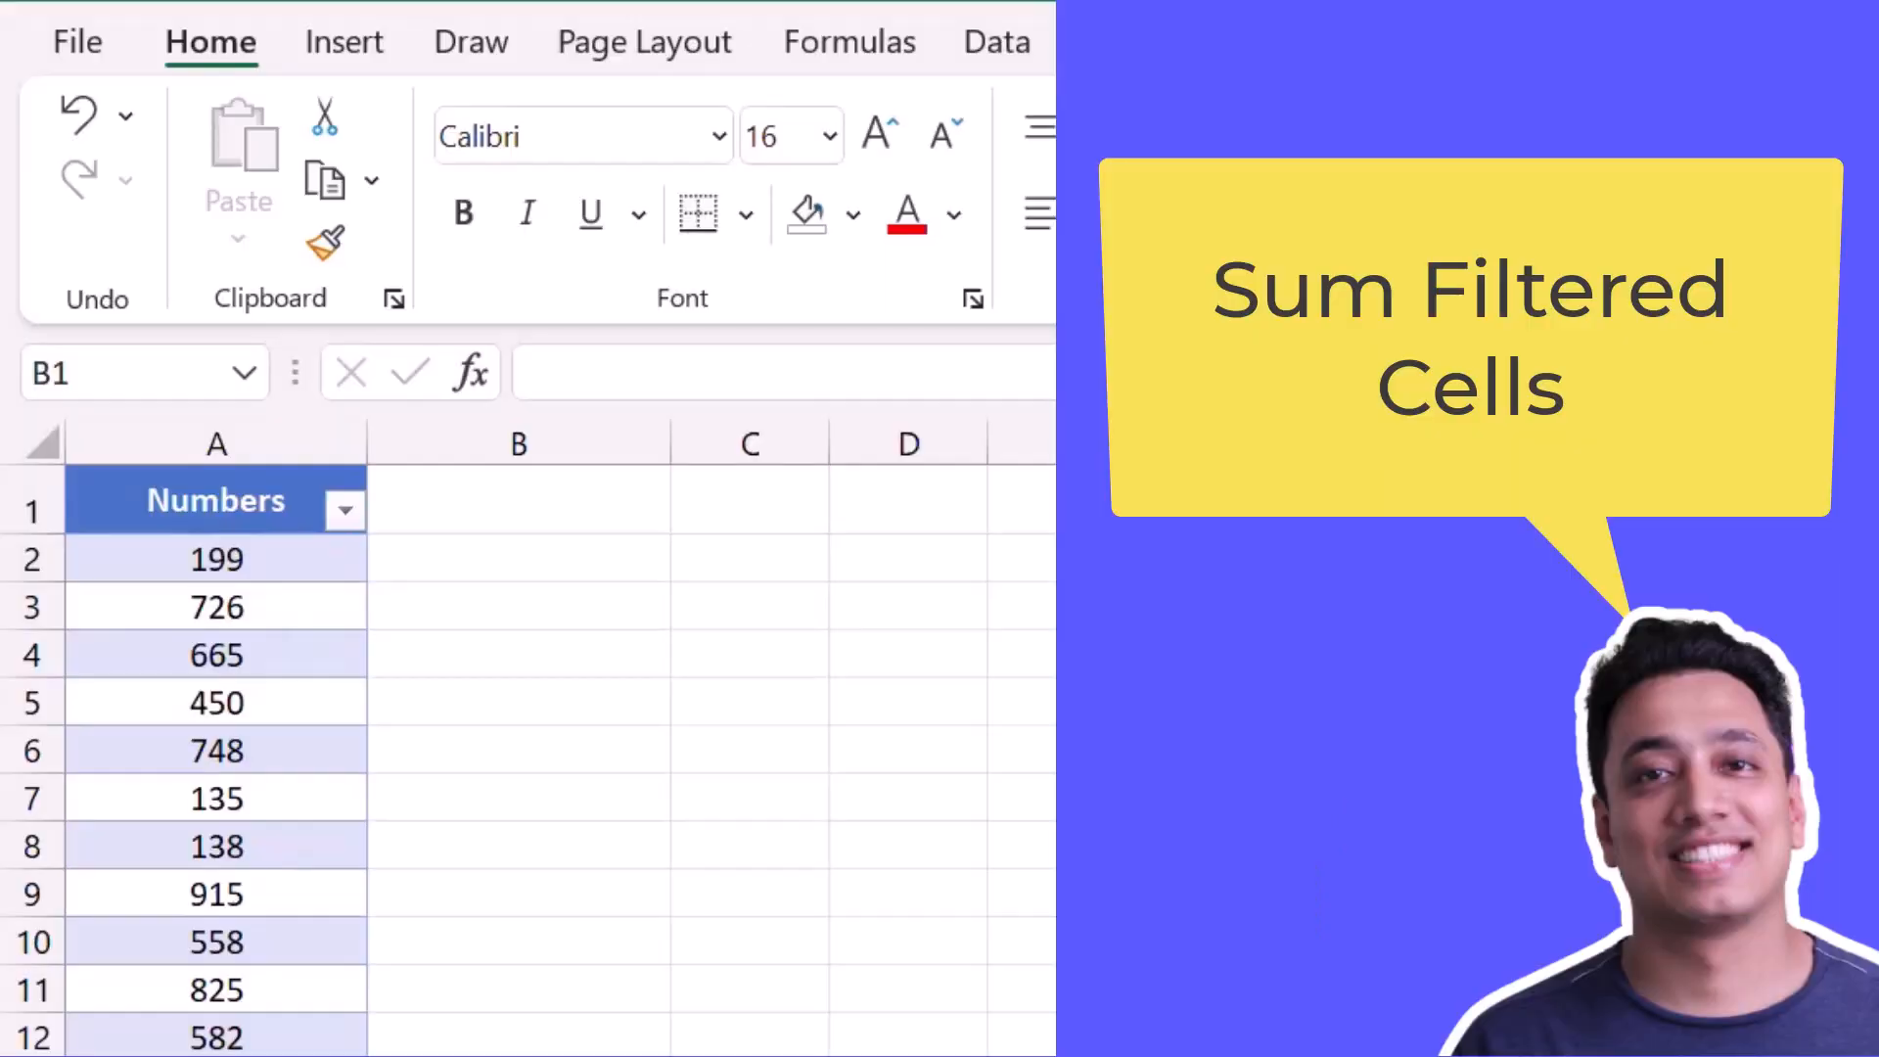
Step: Enter =SUBTOTAL(9, A2:A1001) in B1, giving 514643, and show the Numbers column's filter options
left_click(519, 500)
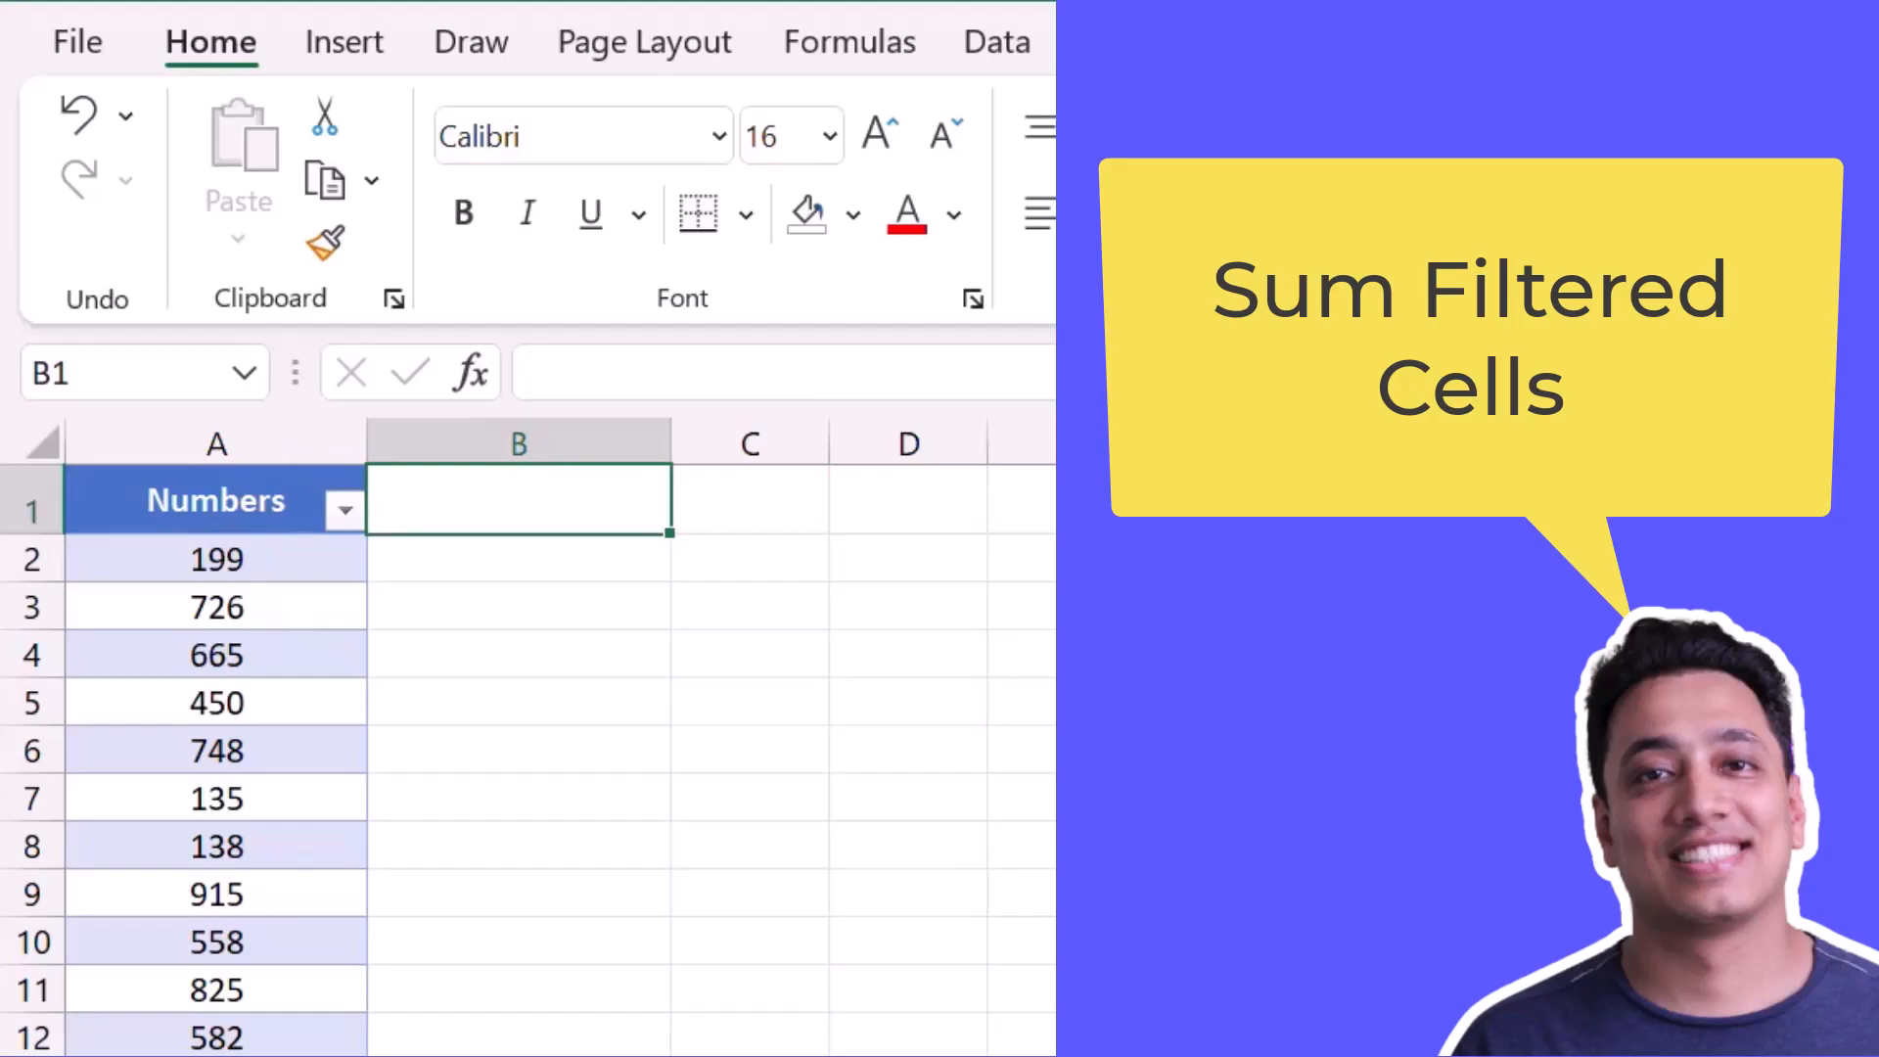
mouse_move(464, 406)
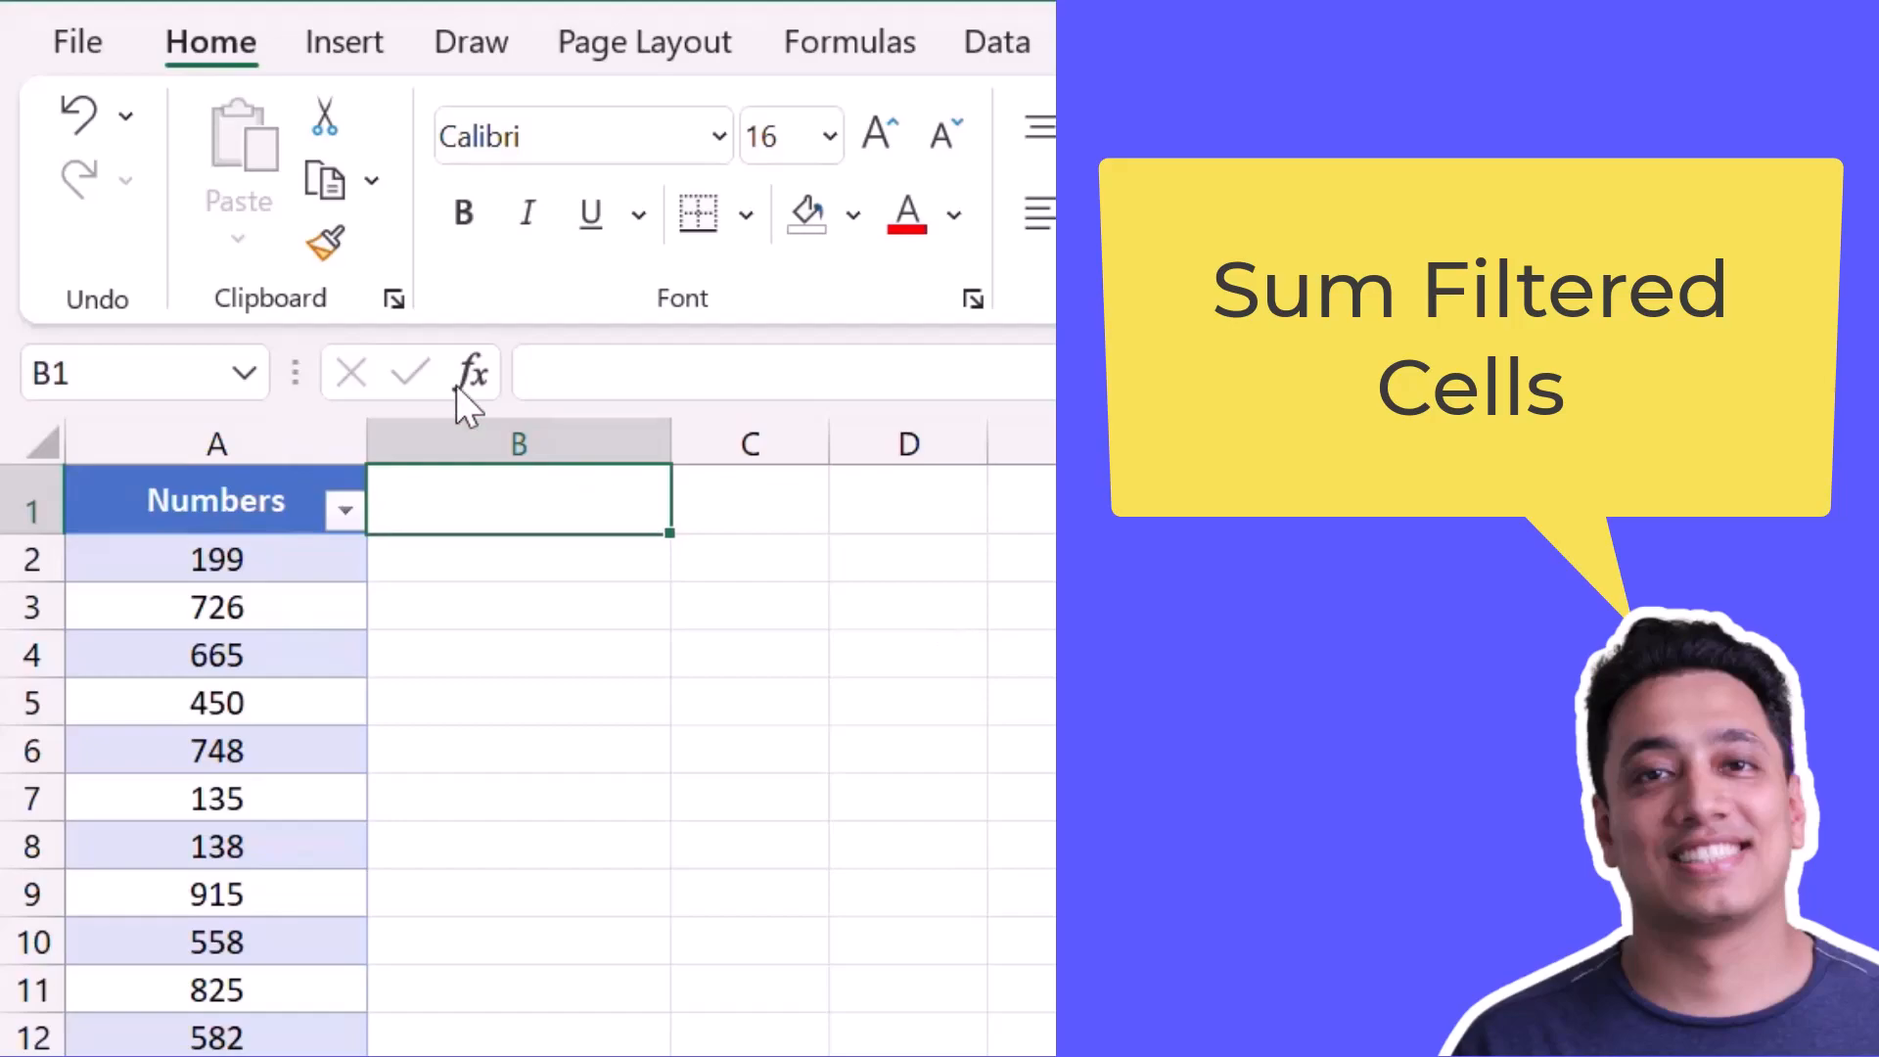
type("=")
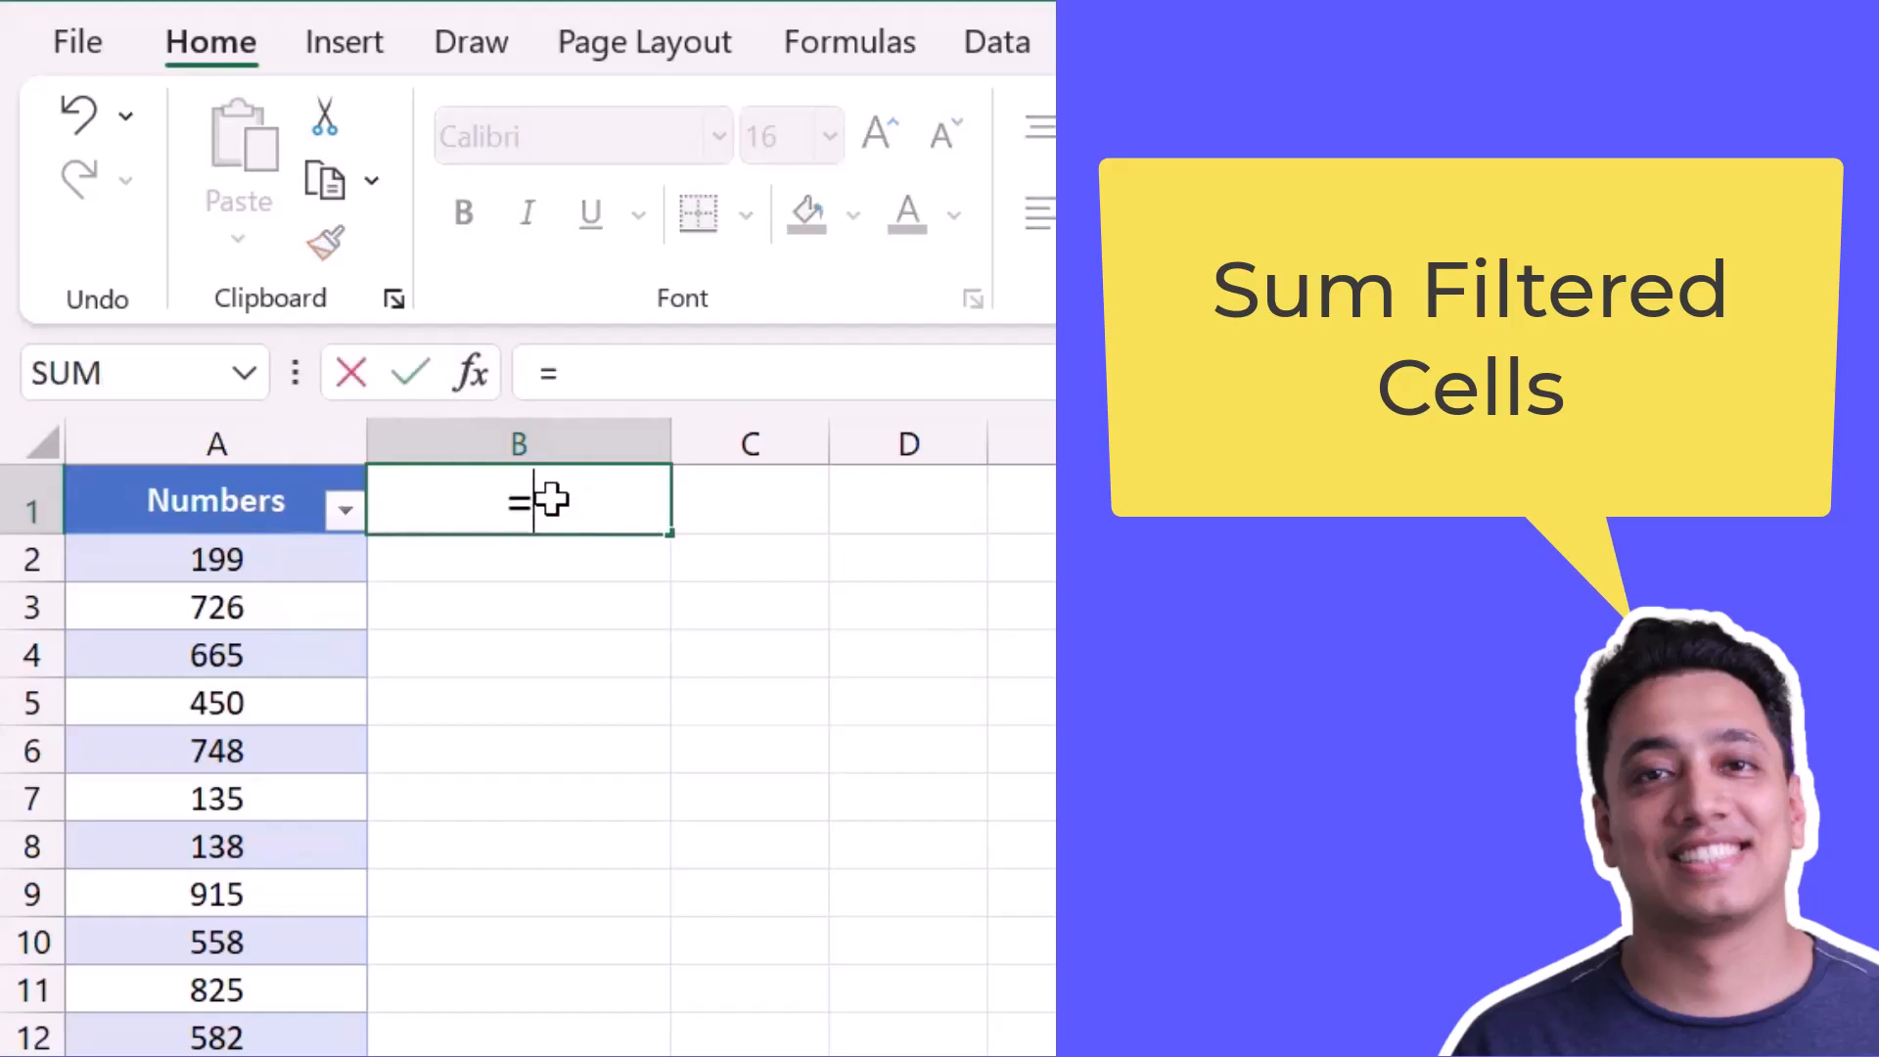
type("SUBTOTAL(")
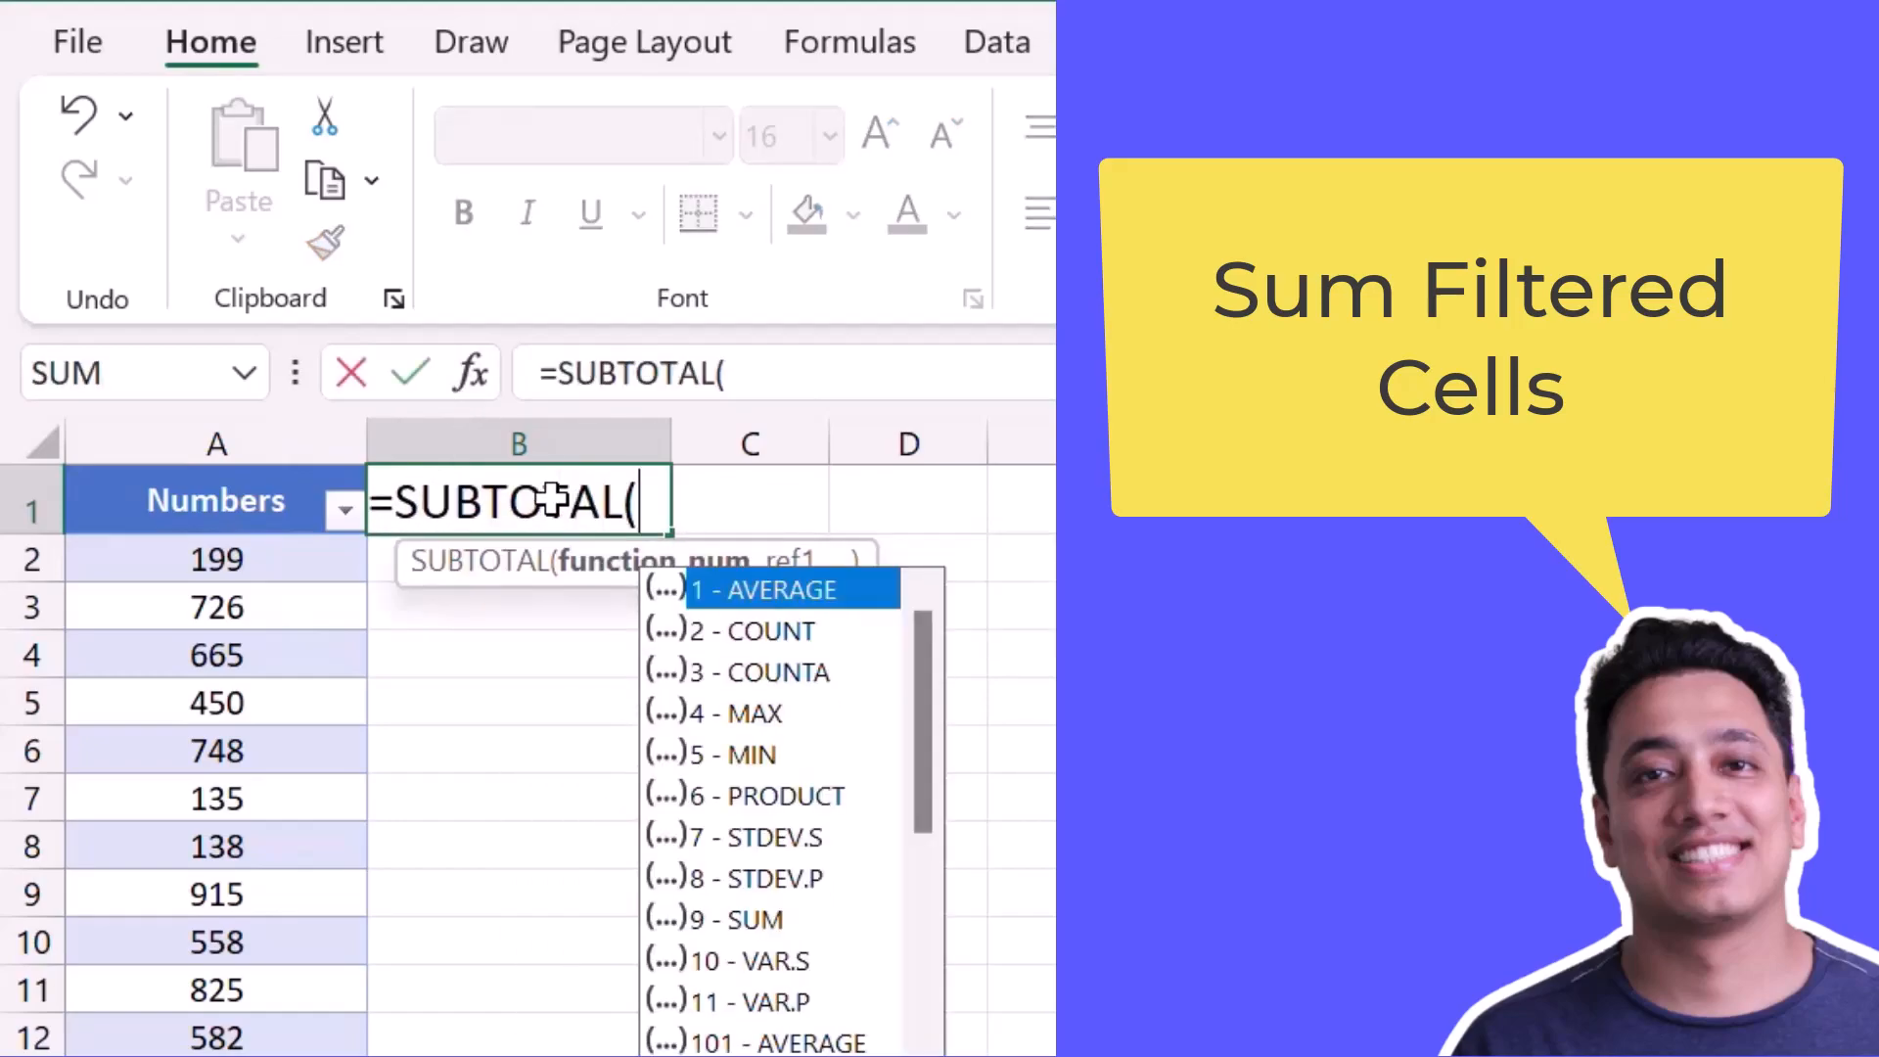
mouse_move(768, 794)
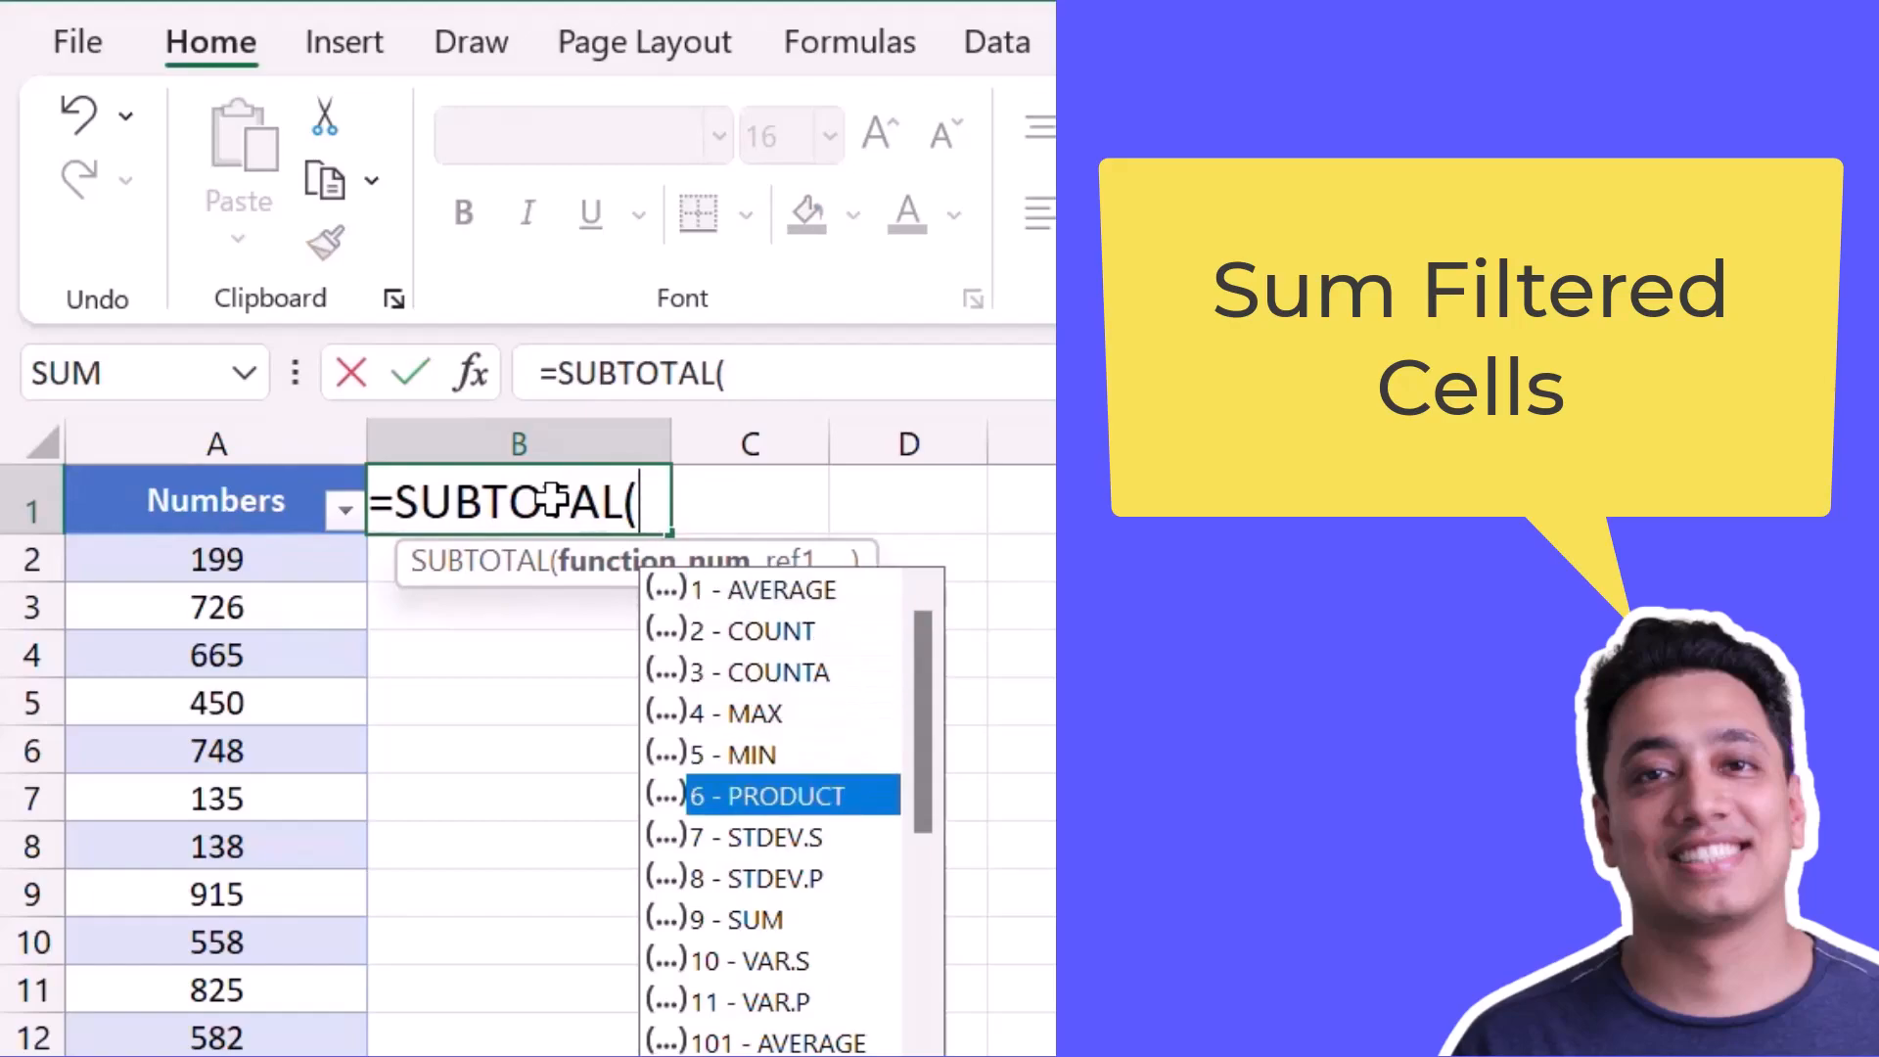
type("9")
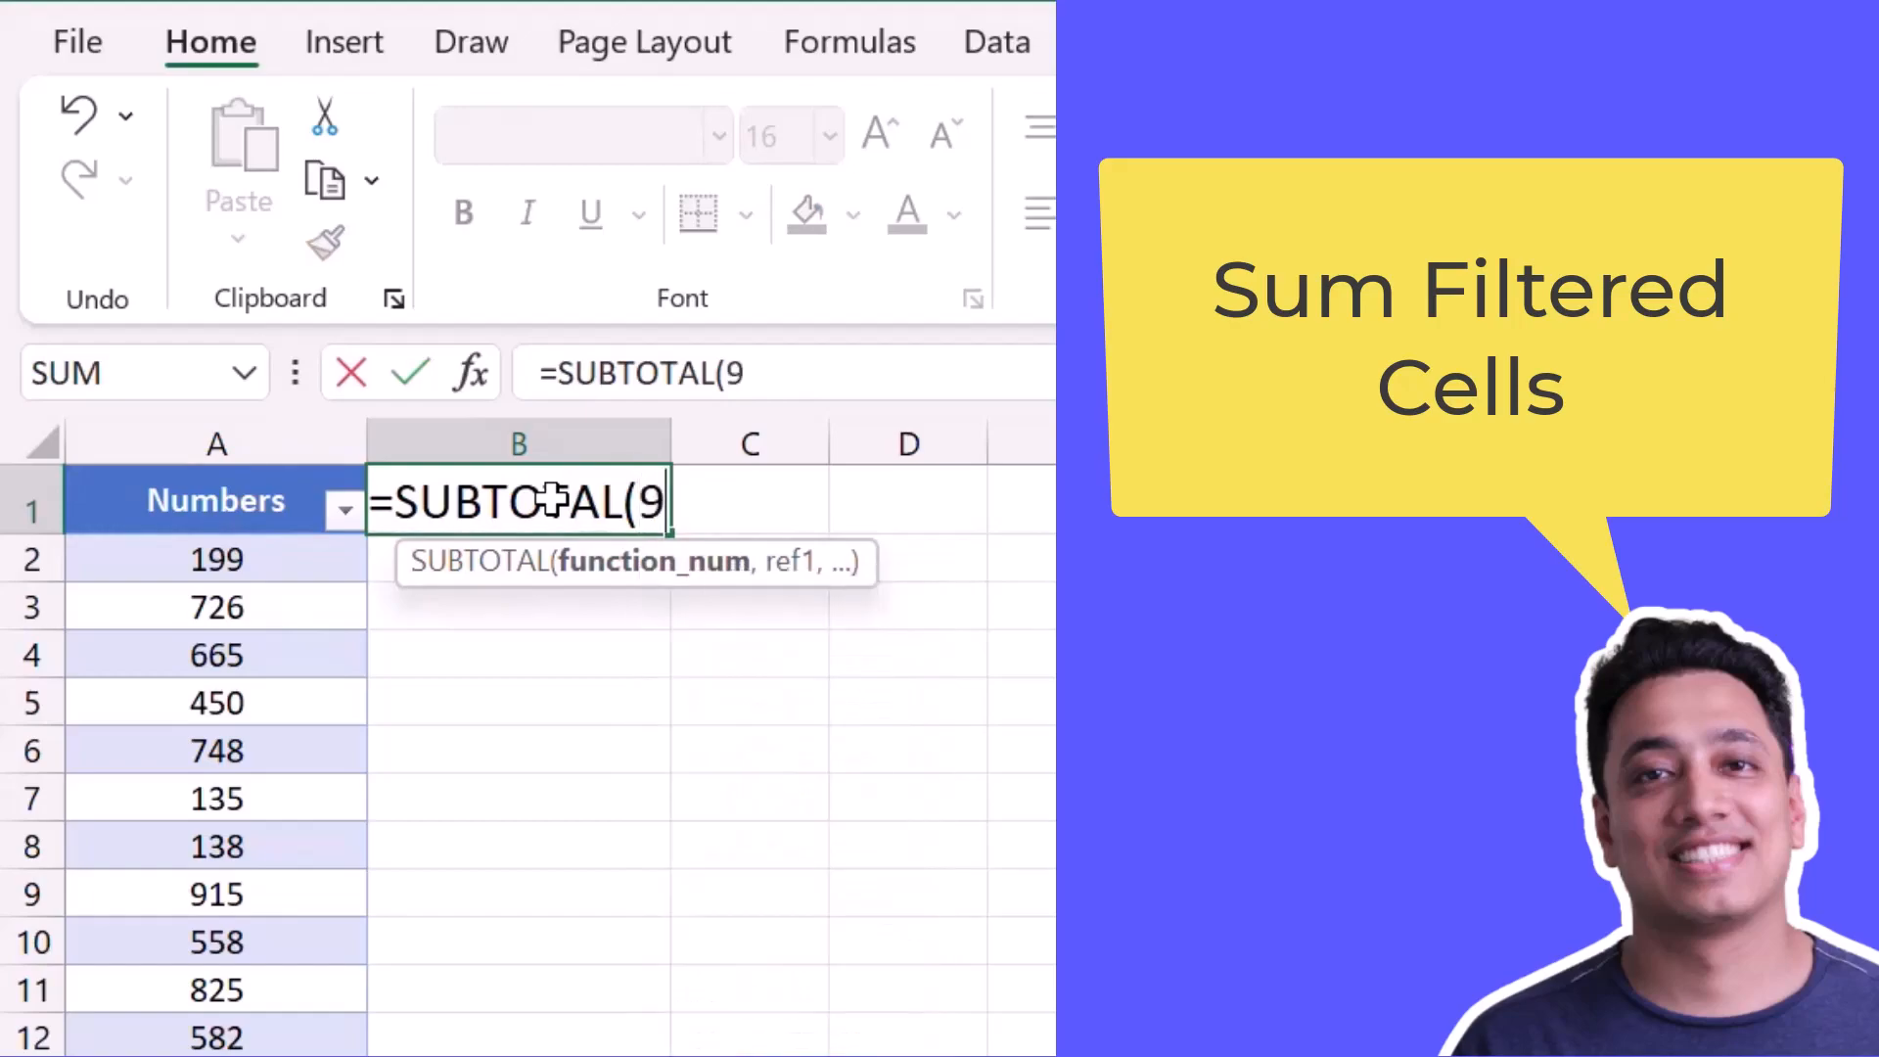
left_click(217, 559)
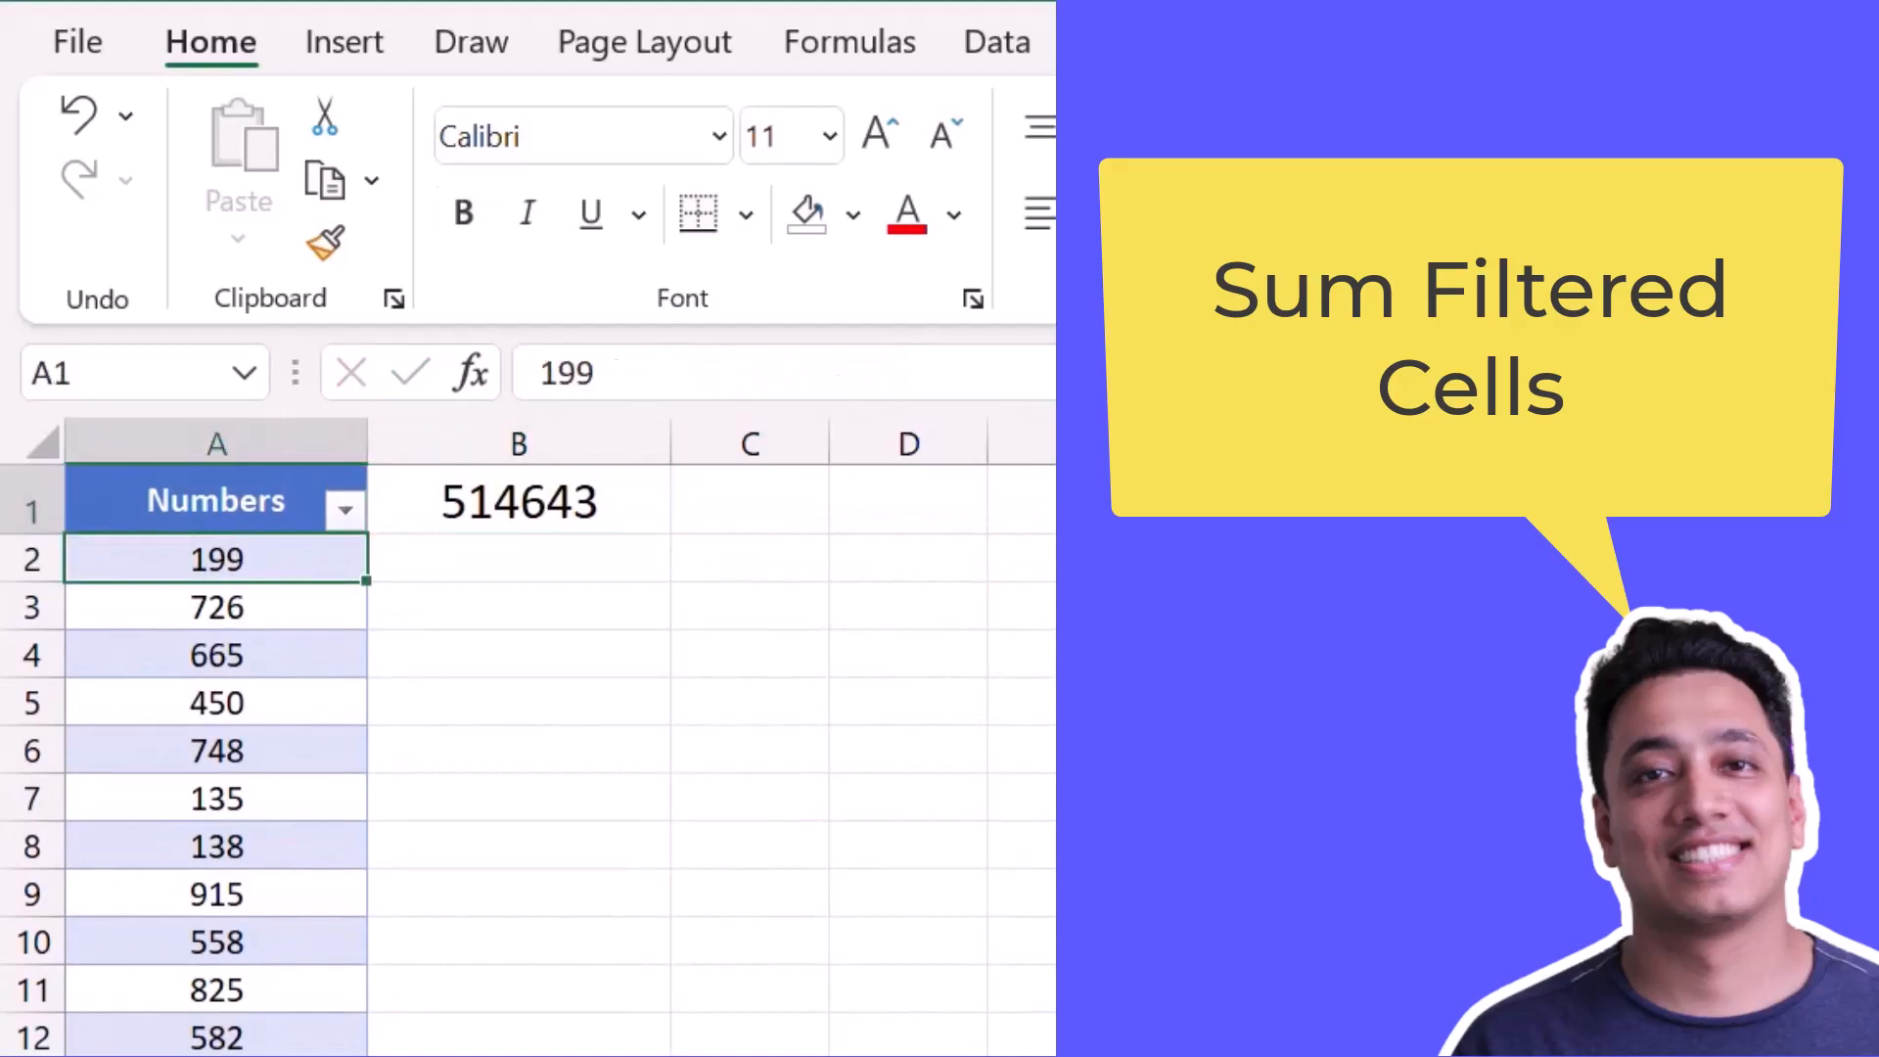
left_click(344, 501)
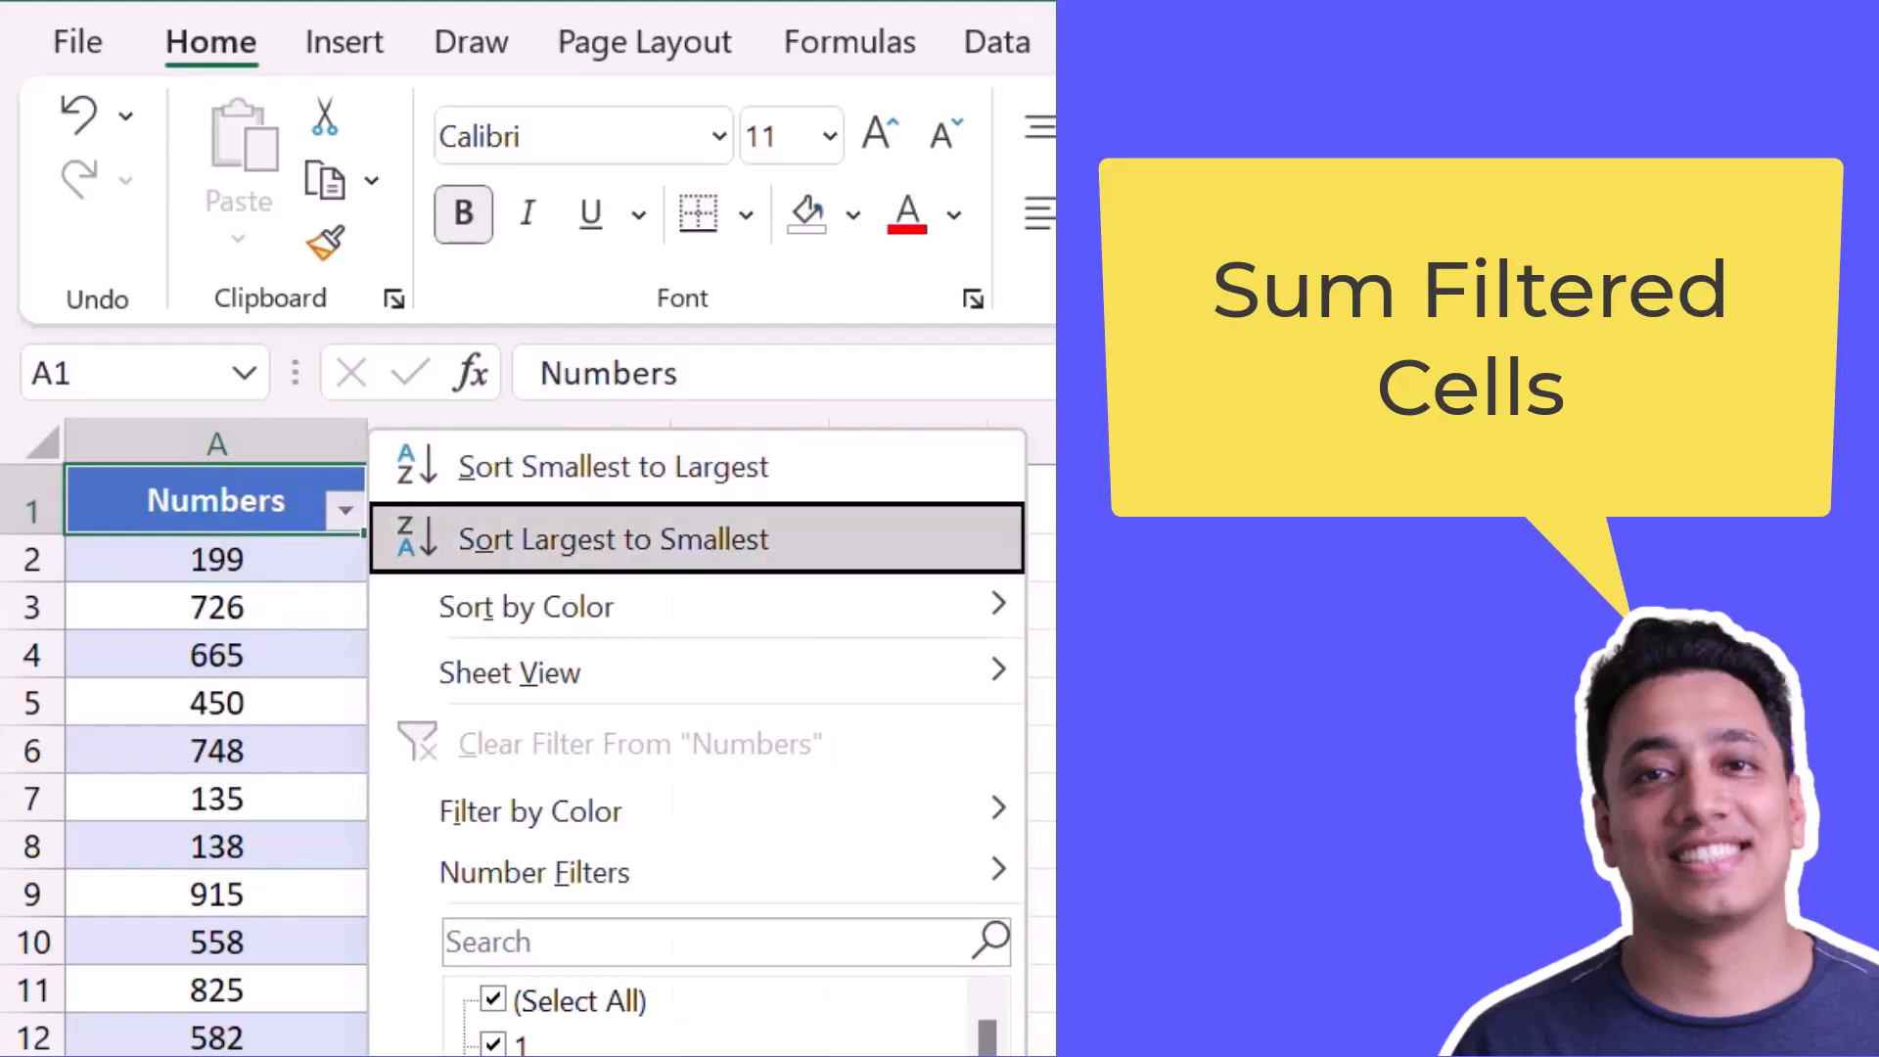